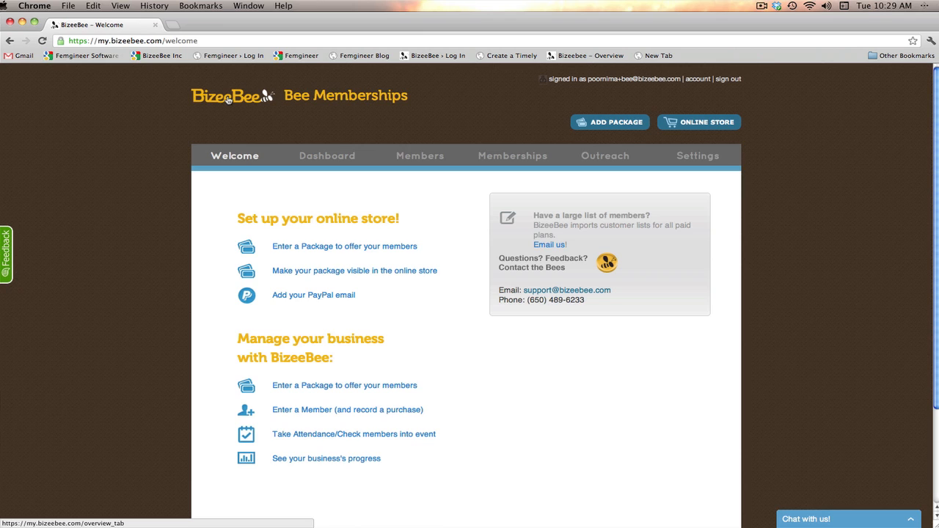
{"action": "mouse_move", "coordinate": [261, 252]}
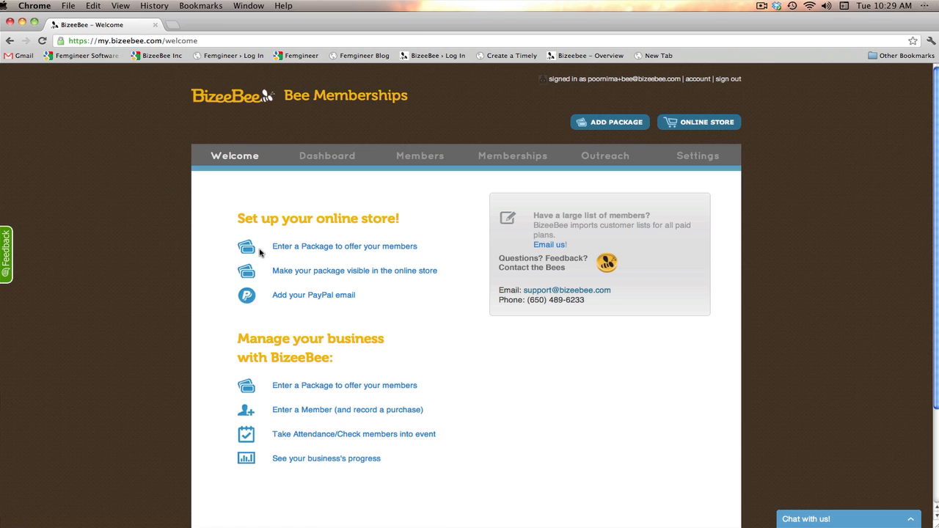
{"action": "mouse_move", "coordinate": [305, 295]}
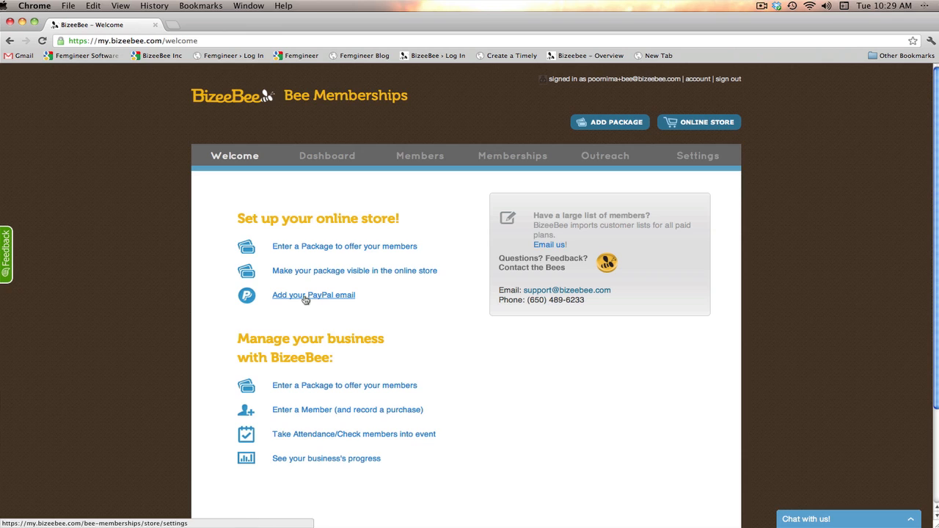
{"action": "mouse_move", "coordinate": [380, 253]}
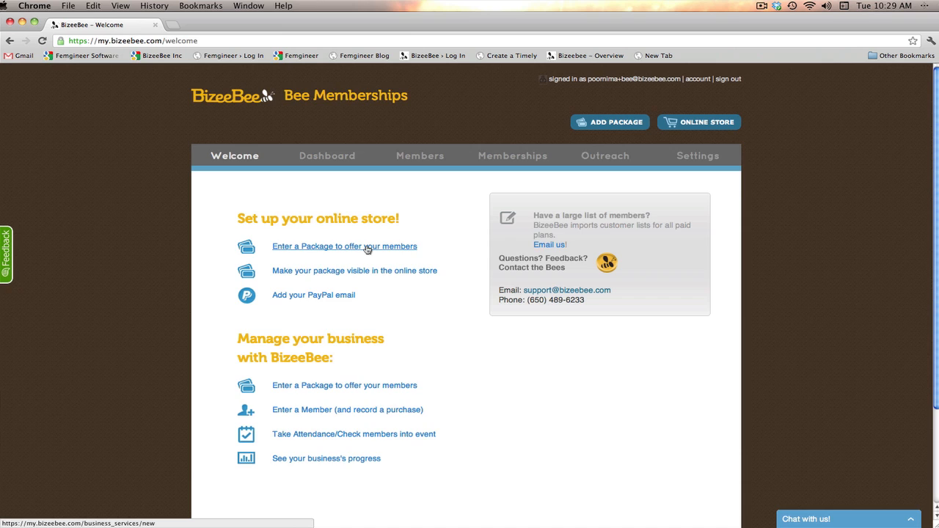
Save a new 'Intro Special' package, $10 for 2 credits, offered on the online store.
{"action": "left_click", "coordinate": [344, 247]}
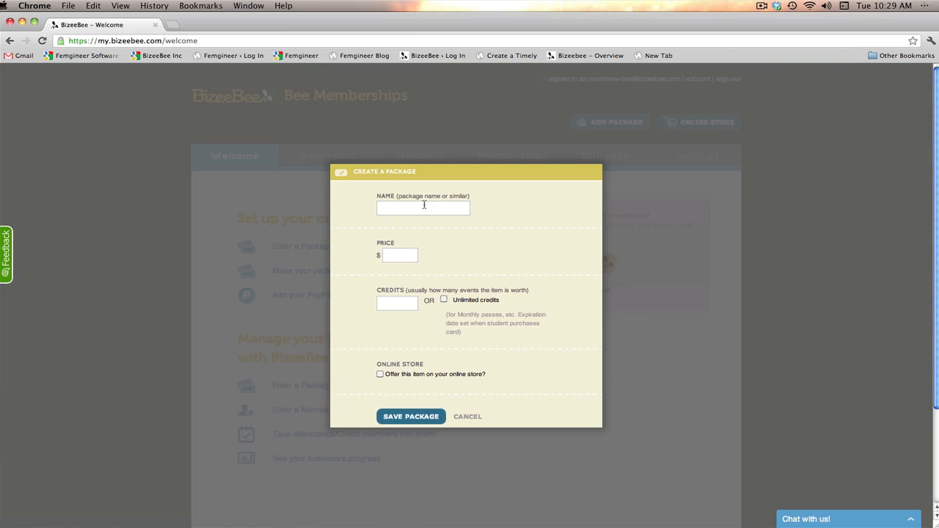
{"action": "type", "text": "Intro Special"}
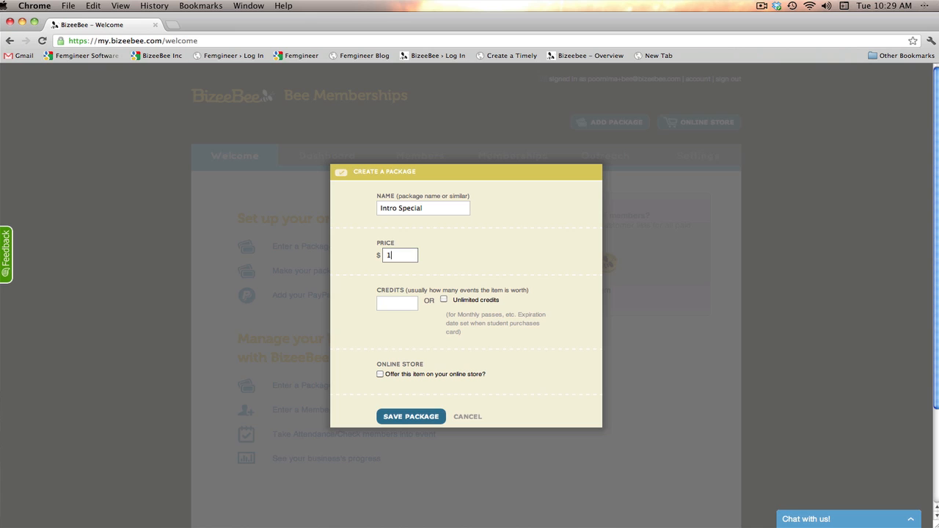
{"action": "type", "text": "2"}
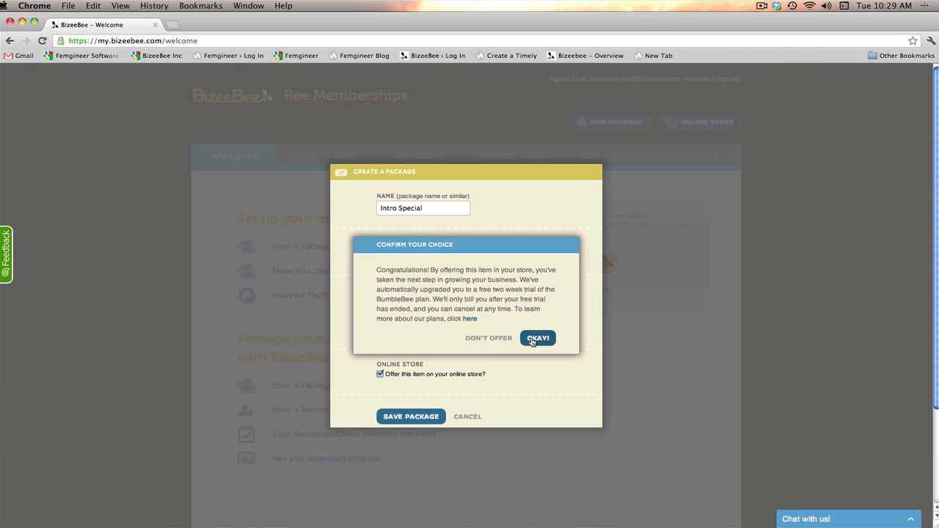
{"action": "left_click", "coordinate": [538, 338]}
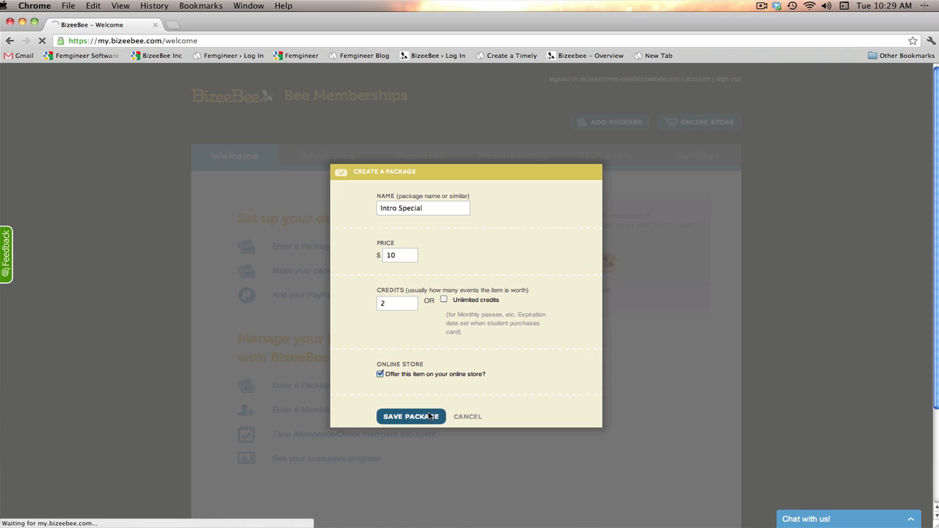
{"action": "left_click", "coordinate": [411, 417]}
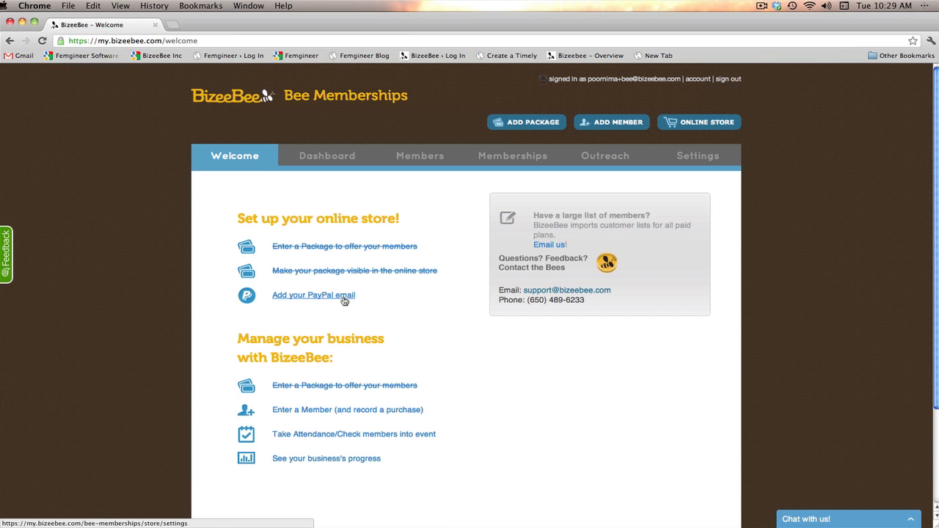
{"action": "left_click", "coordinate": [312, 295]}
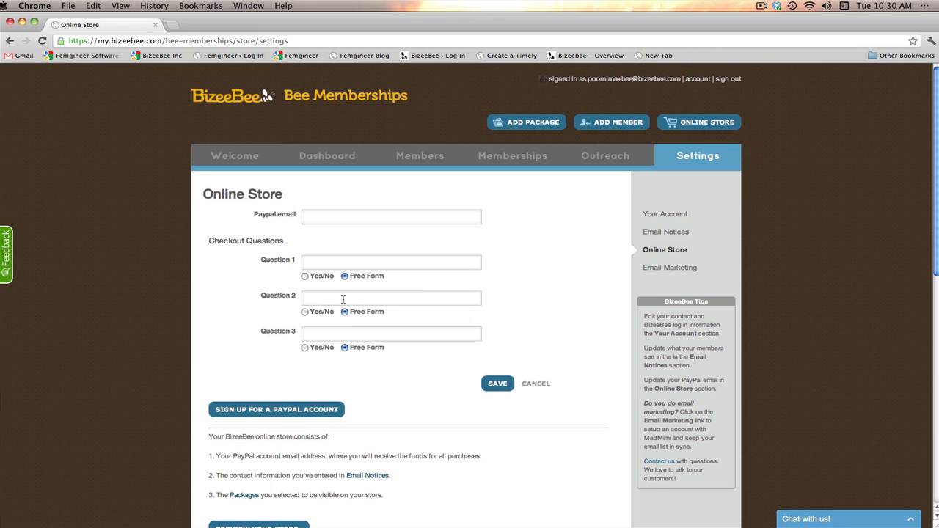
{"action": "mouse_move", "coordinate": [322, 220]}
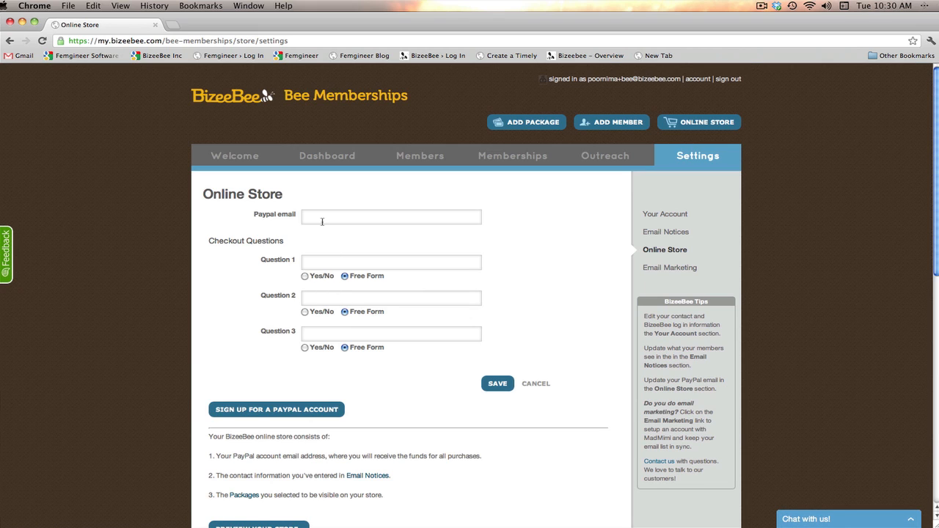
{"action": "mouse_move", "coordinate": [246, 356]}
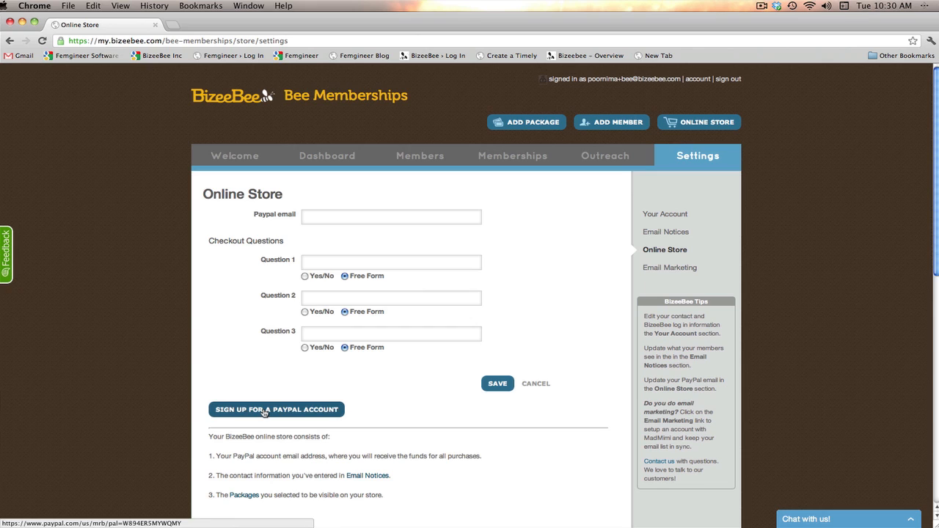
{"action": "left_click", "coordinate": [391, 218]}
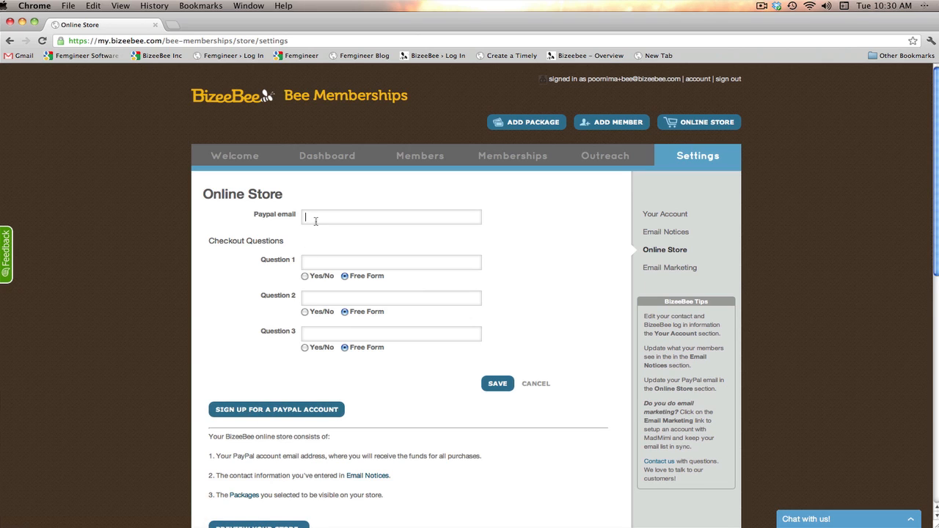
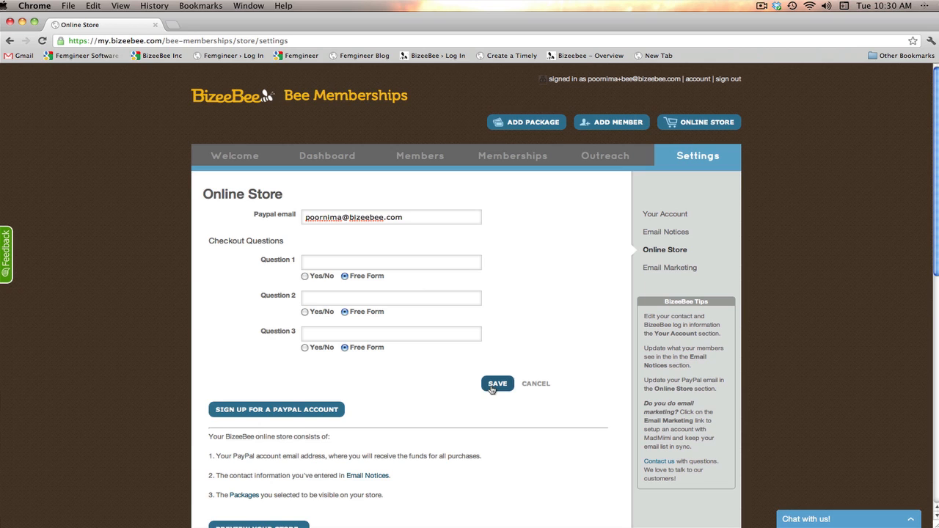
{"action": "left_click", "coordinate": [497, 383]}
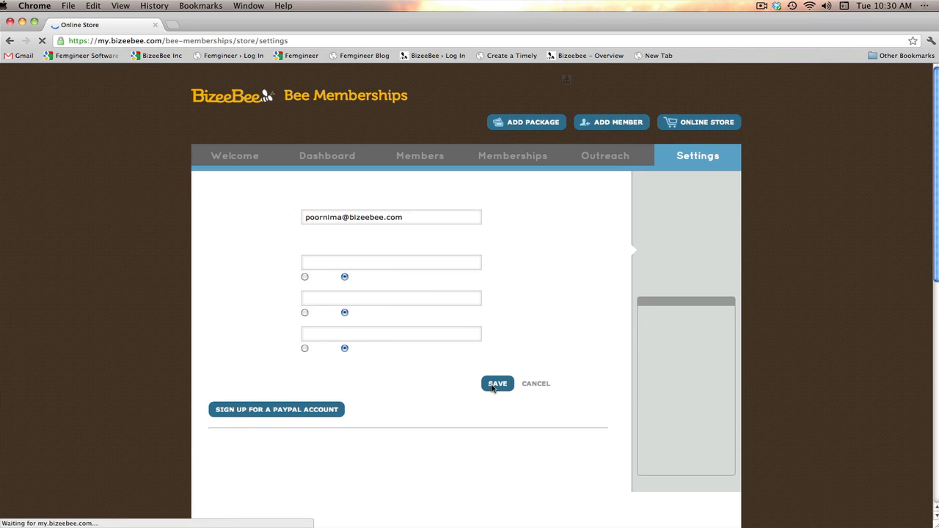
{"action": "left_click", "coordinate": [496, 385]}
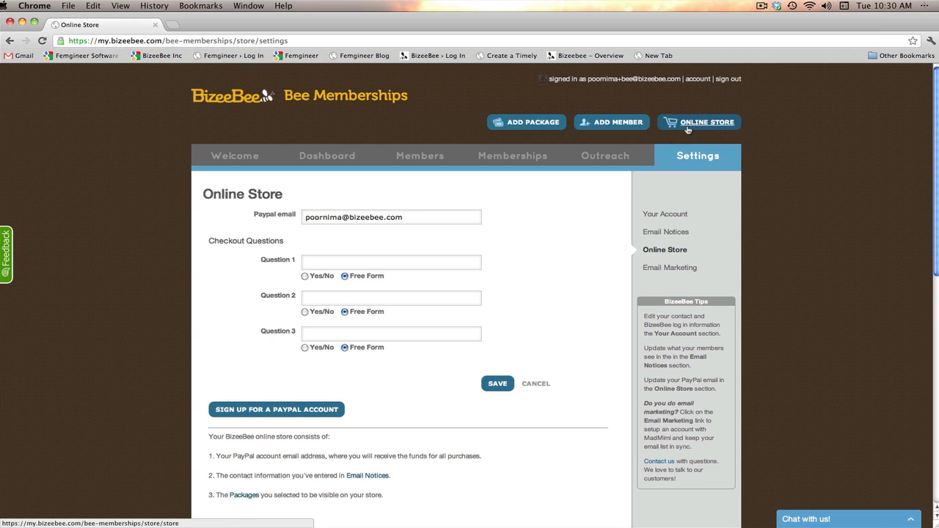
View the public online store listing Intro Special at $10 for 2 credits.
{"action": "left_click", "coordinate": [708, 121]}
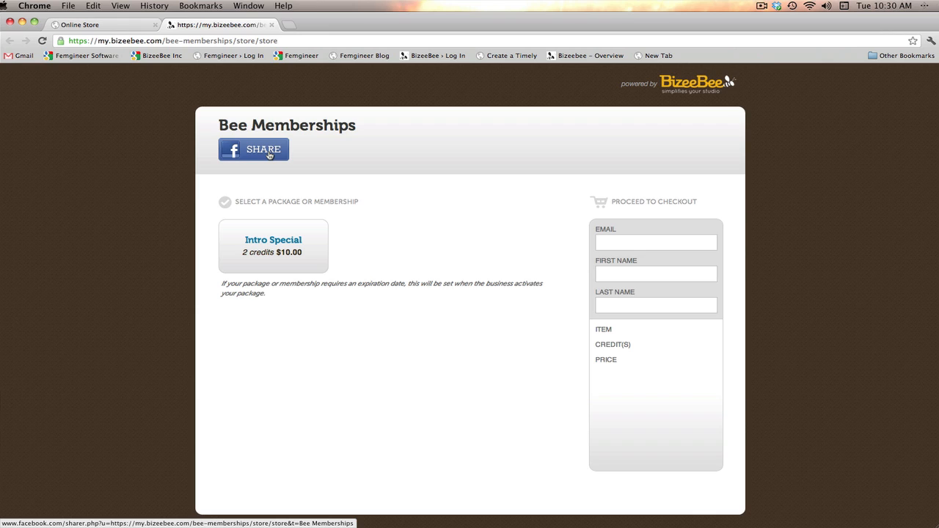
{"action": "mouse_move", "coordinate": [210, 138]}
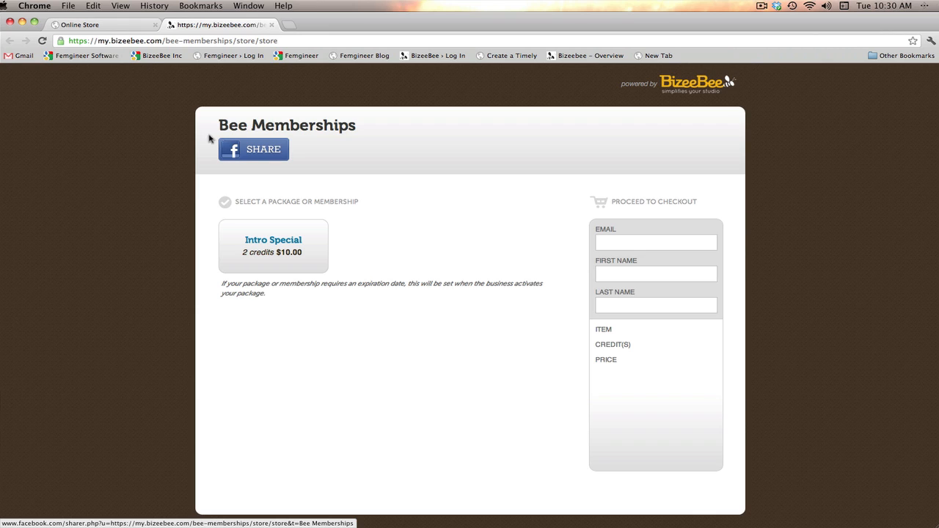
{"action": "mouse_move", "coordinate": [206, 139]}
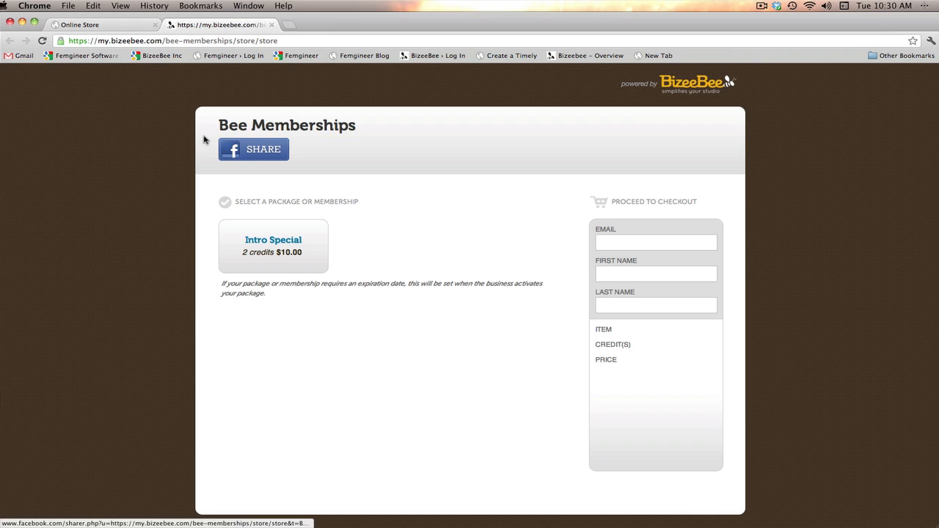
{"action": "mouse_move", "coordinate": [182, 130]}
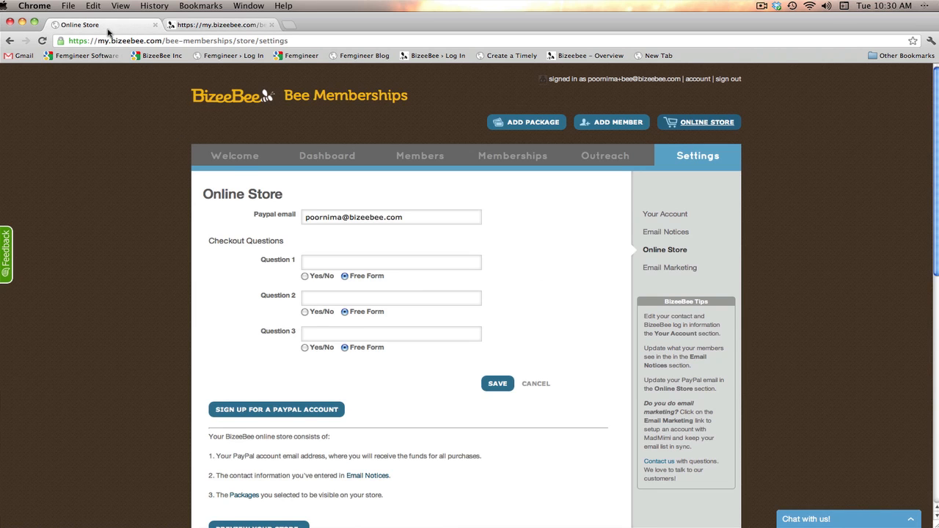
Return to the Welcome page showing the store URL and crossed-off checklist.
{"action": "left_click", "coordinate": [235, 156]}
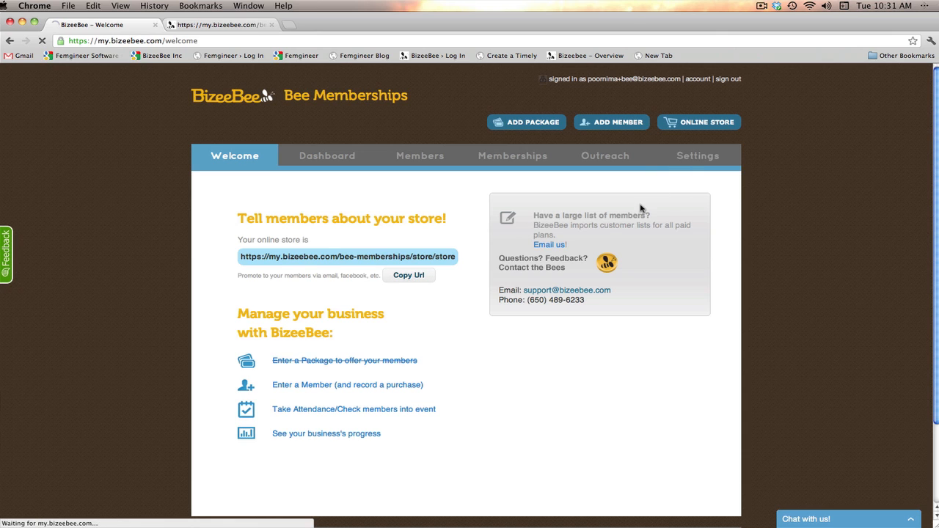
Review the store badge embed code under Settings > Online Store.
{"action": "left_click", "coordinate": [697, 156]}
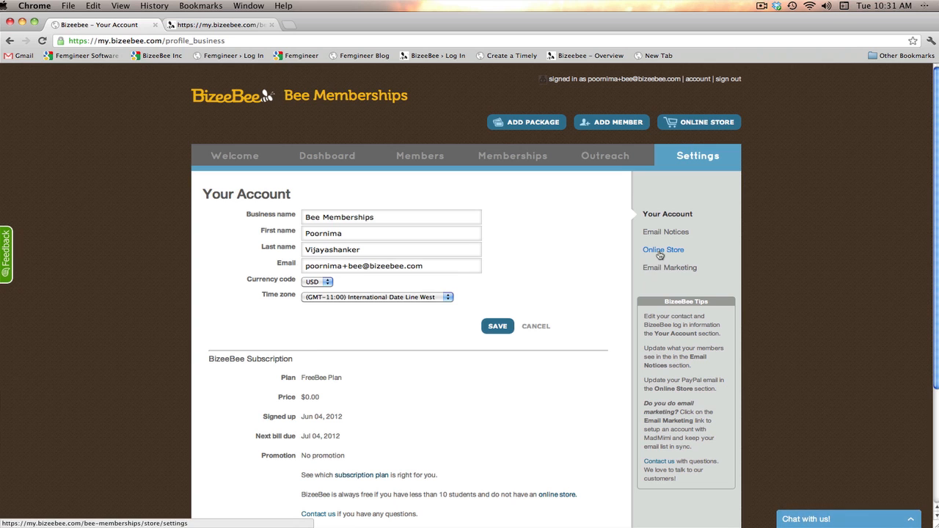
{"action": "left_click", "coordinate": [664, 249]}
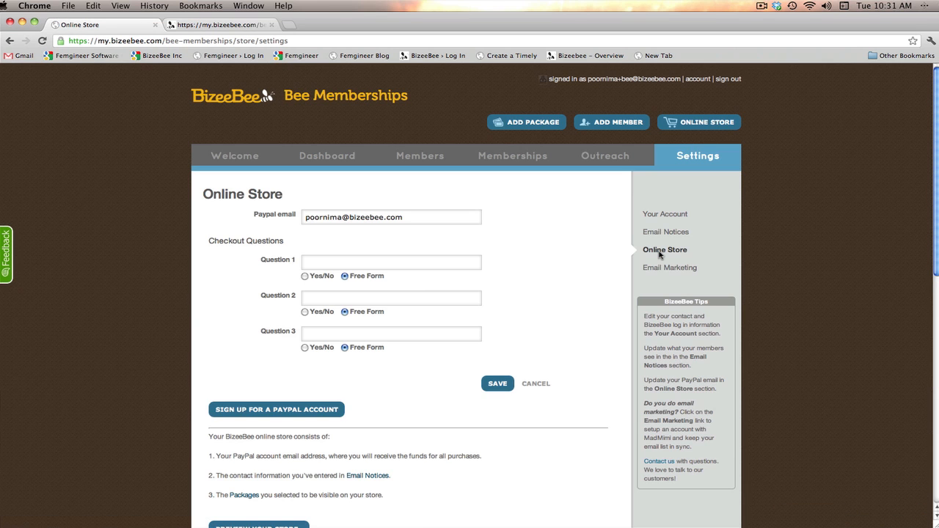
{"action": "scroll", "scroll_direction": "down", "scroll_amount": 3}
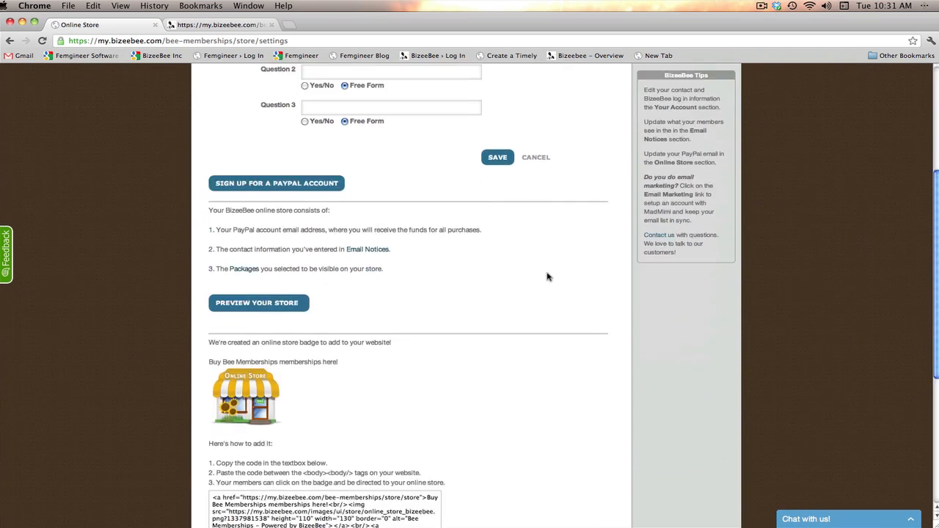
{"action": "scroll", "scroll_direction": "down", "scroll_amount": 3}
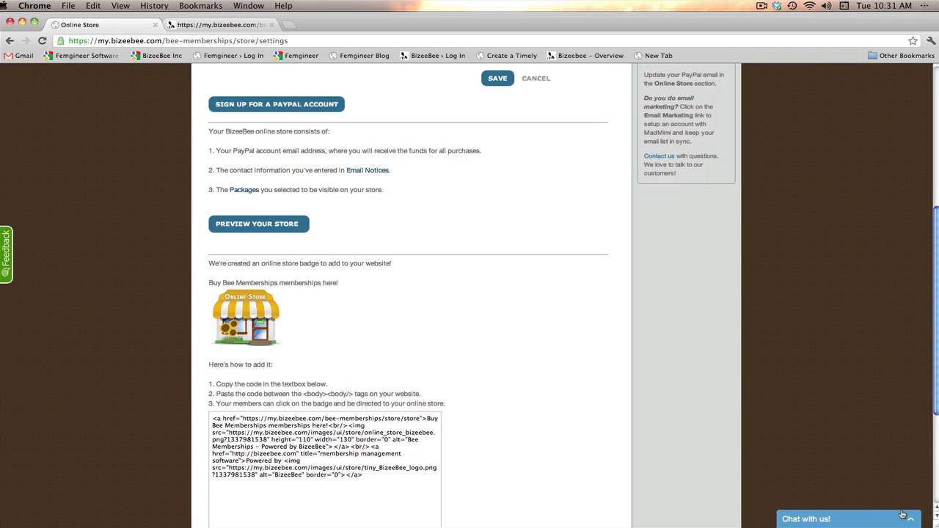
{"action": "left_click", "coordinate": [806, 520]}
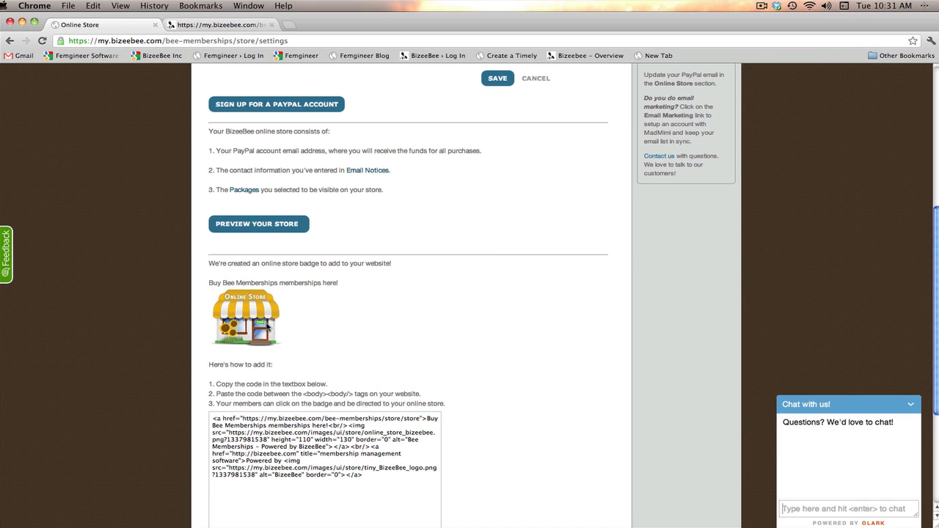
{"action": "mouse_move", "coordinate": [360, 330]}
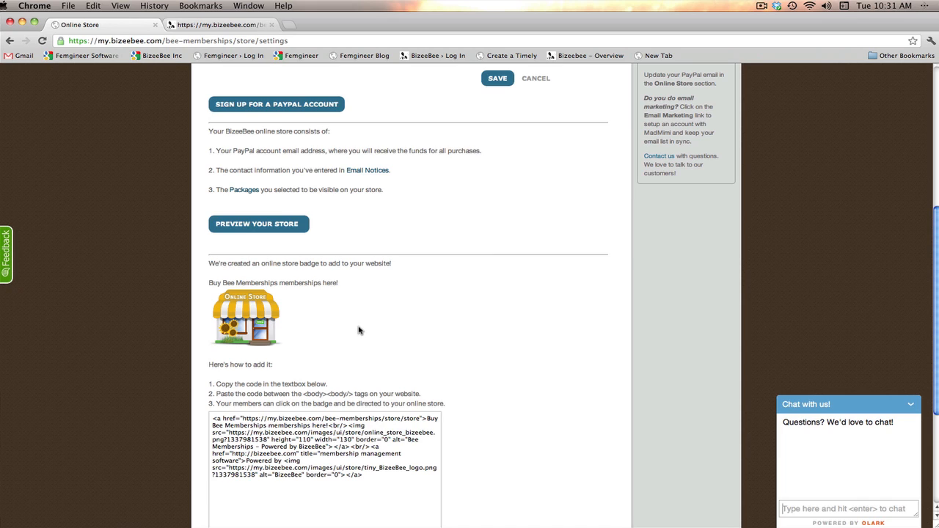
{"action": "mouse_move", "coordinate": [193, 81]}
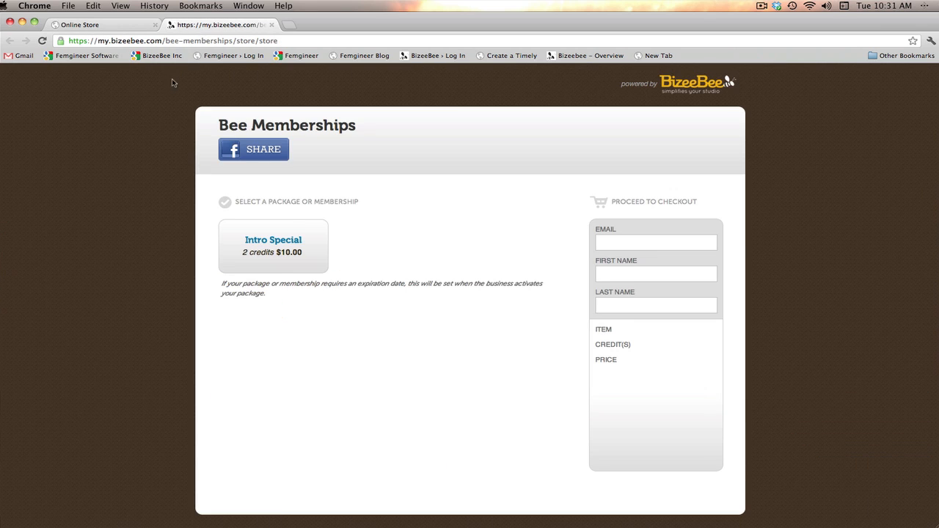
{"action": "mouse_move", "coordinate": [217, 142]}
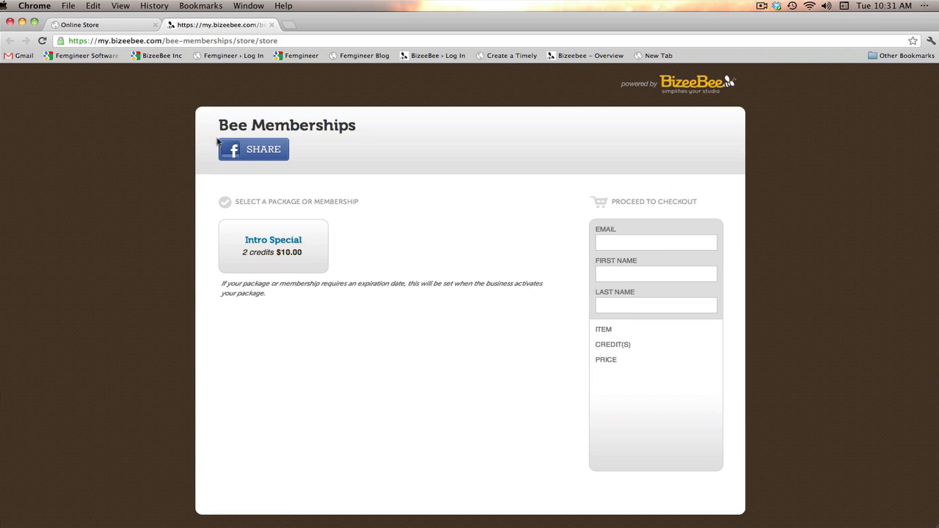
Check out Intro Special as test buyer jane.d... and reach the PayPal payment page.
{"action": "left_click", "coordinate": [655, 242]}
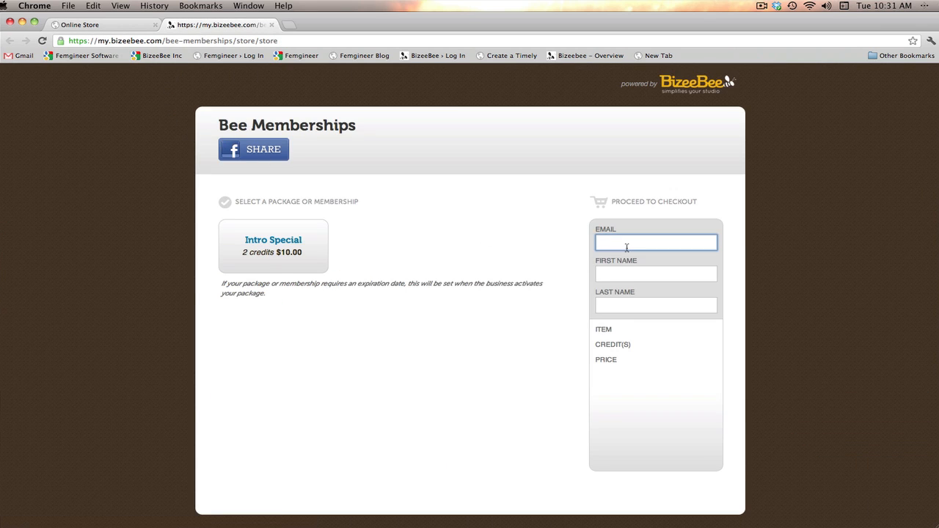
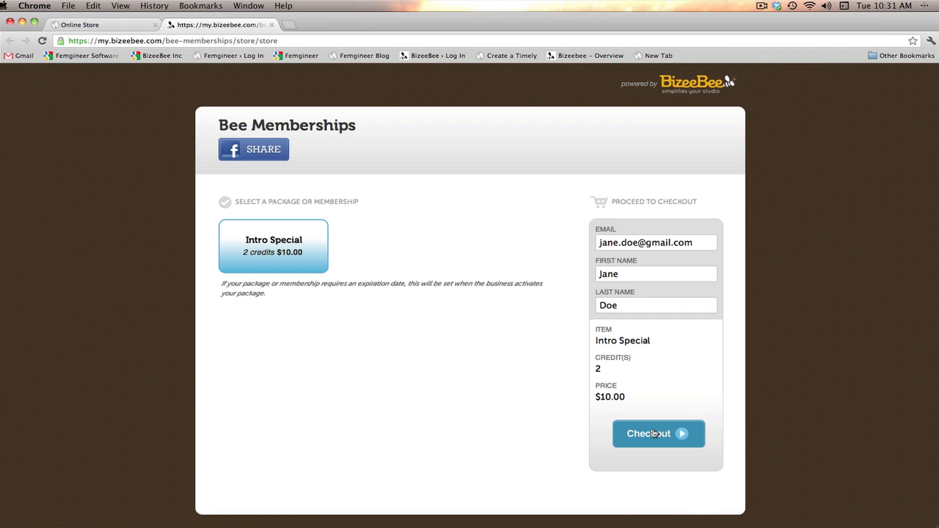
{"action": "left_click", "coordinate": [653, 435]}
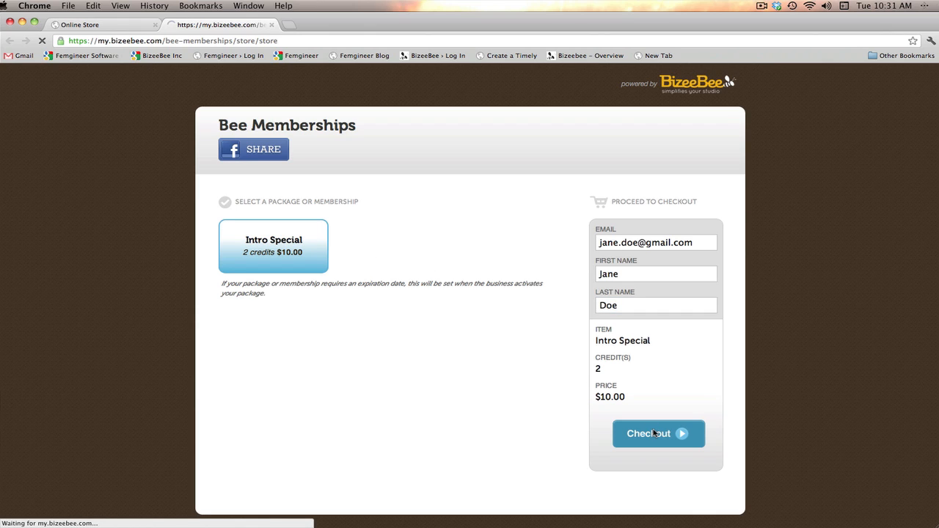
{"action": "left_click", "coordinate": [658, 434]}
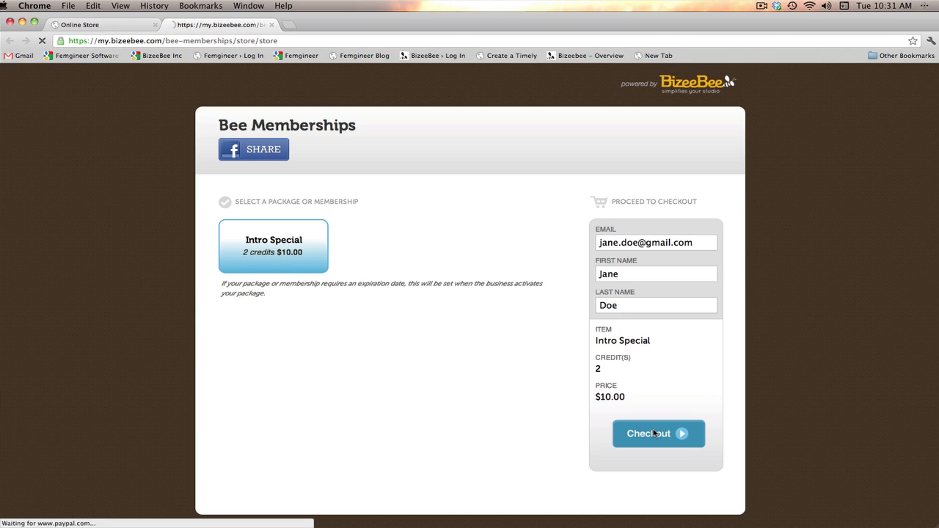
{"action": "left_click", "coordinate": [657, 435]}
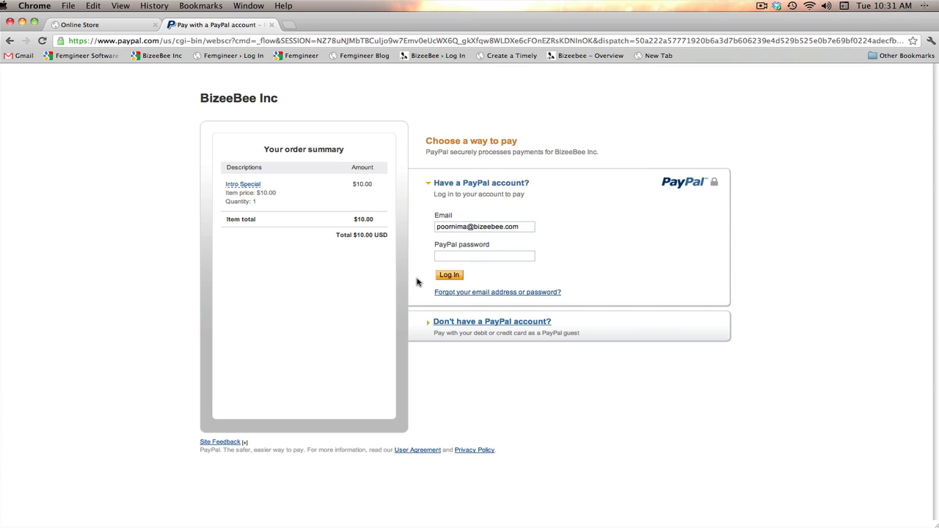
{"action": "mouse_move", "coordinate": [367, 263]}
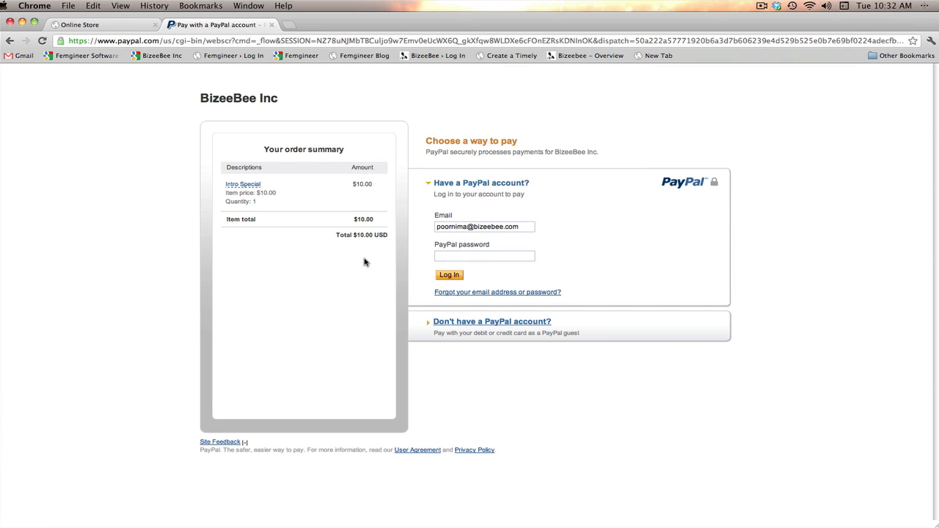
{"action": "mouse_move", "coordinate": [107, 144]}
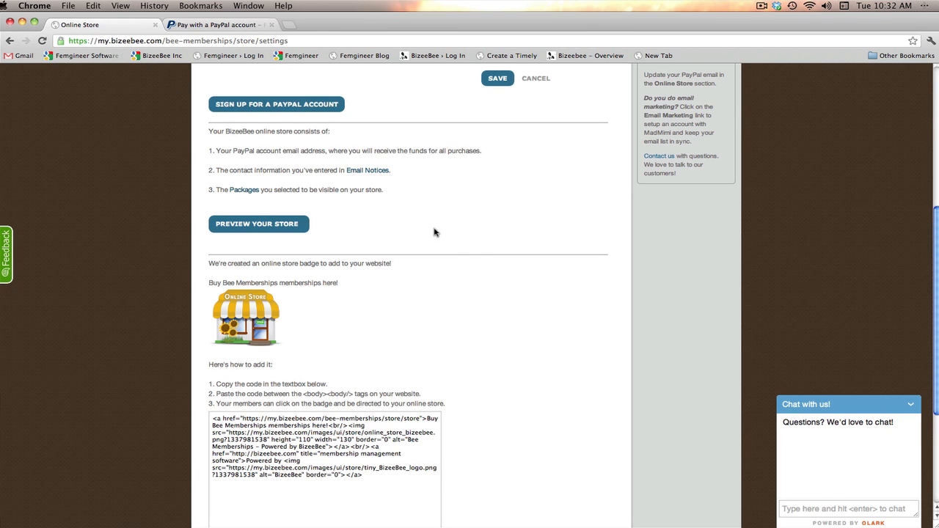
View the Online Orders report under Outreach listing Jane Doe's $10 Intro Special order.
{"action": "scroll", "scroll_direction": "up", "scroll_amount": 3}
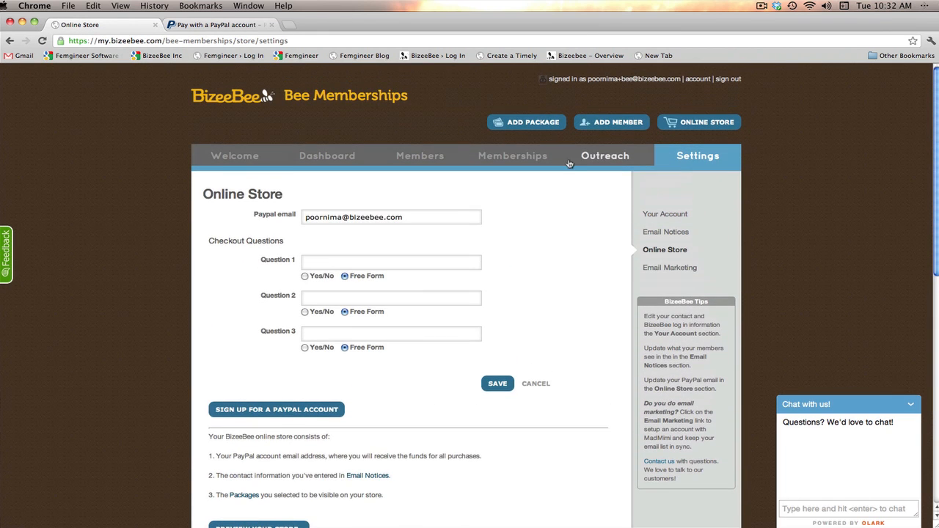
{"action": "left_click", "coordinate": [605, 156]}
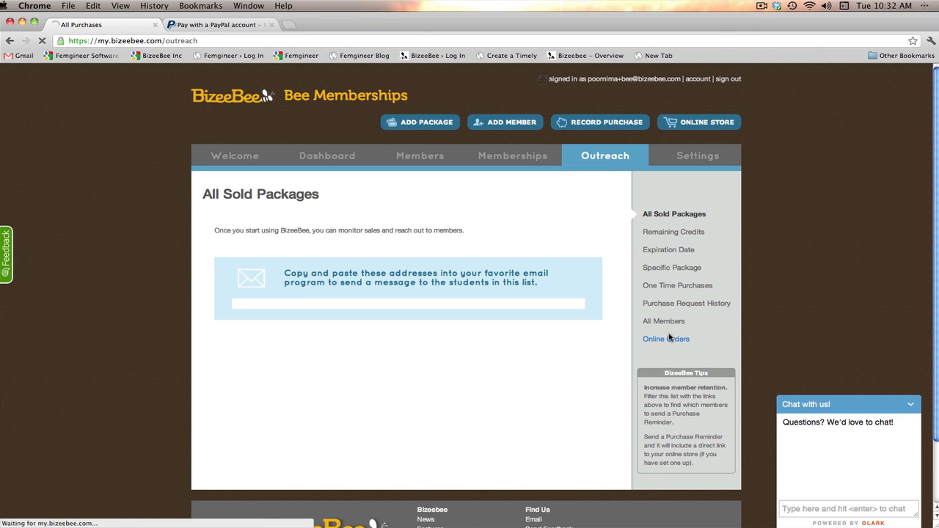
{"action": "left_click", "coordinate": [666, 337]}
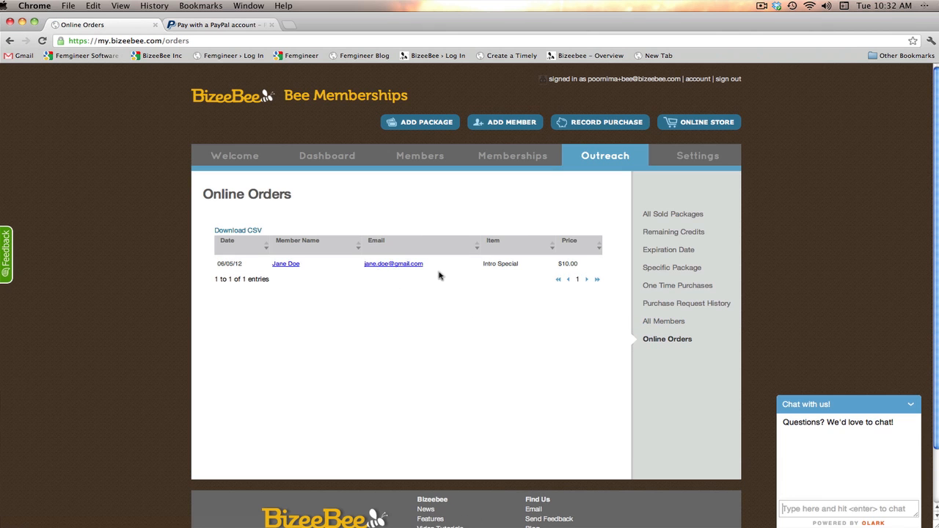
{"action": "mouse_move", "coordinate": [507, 267]}
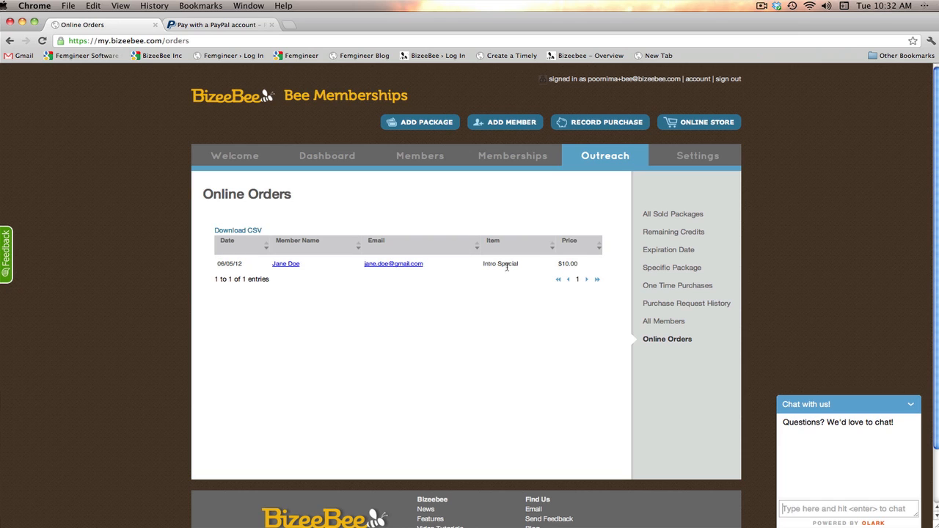